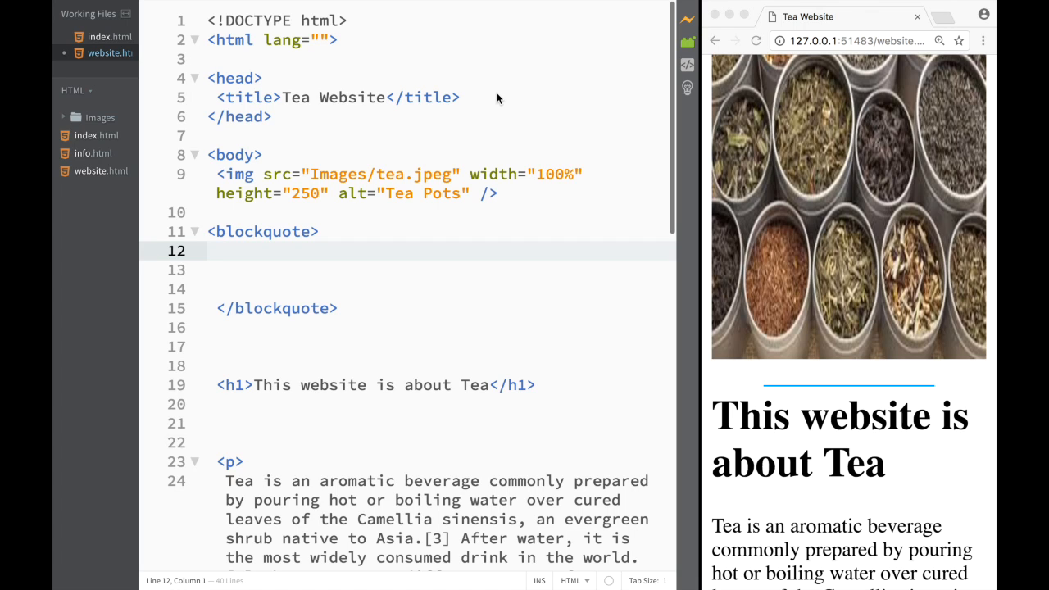
mouse_move(655, 249)
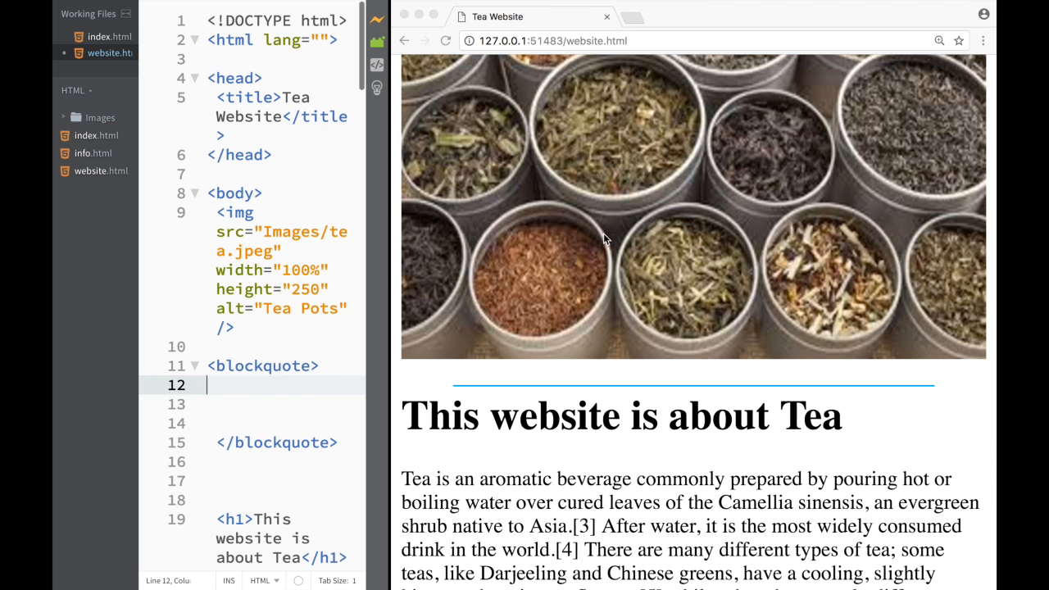
mouse_move(377, 272)
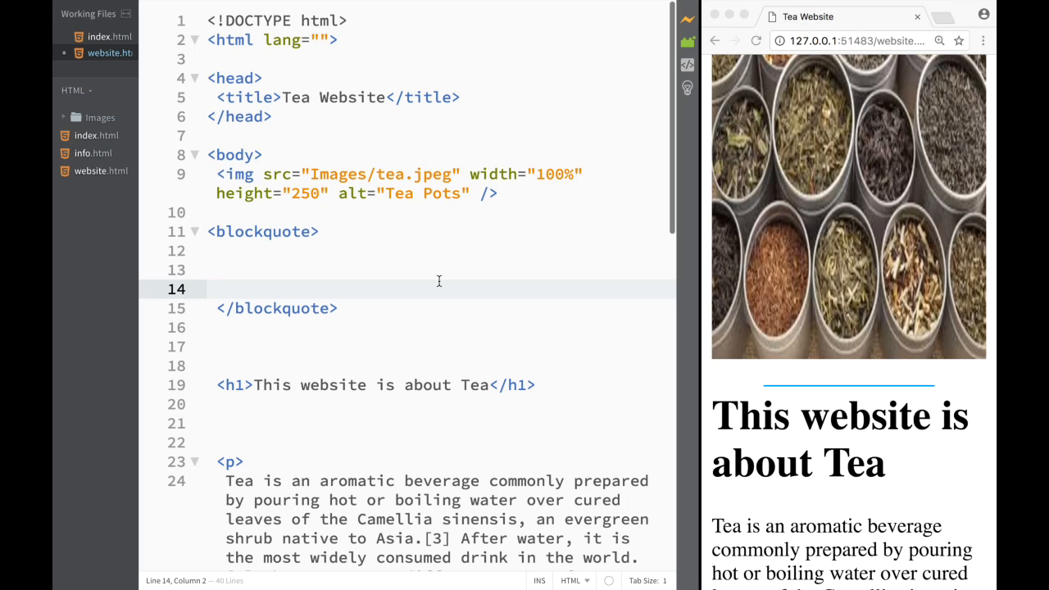
Paste the coffee-or-tea quote into the empty blockquote.
left_click(216, 289)
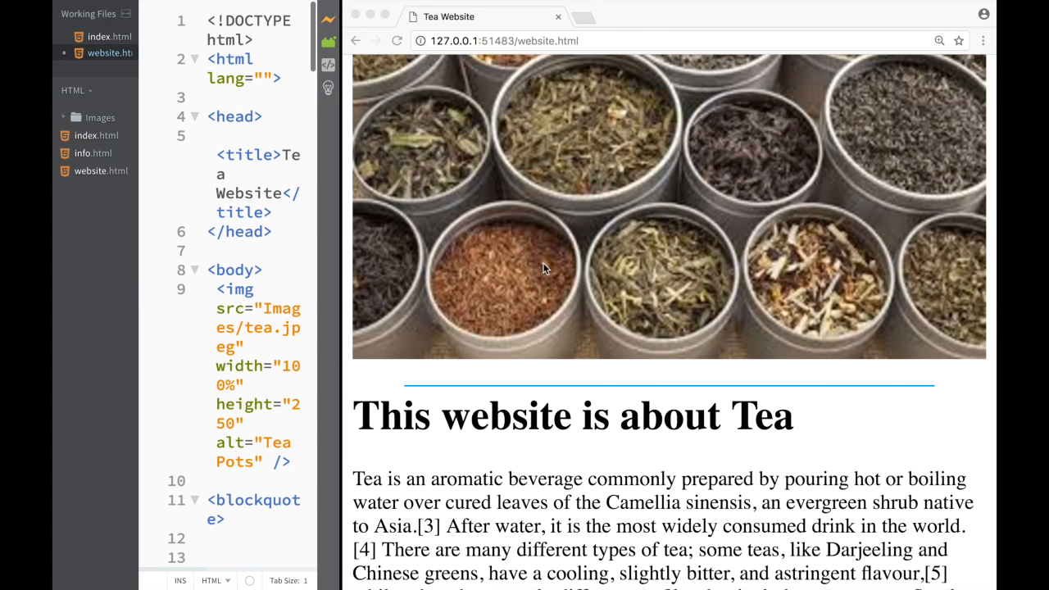
mouse_move(364, 287)
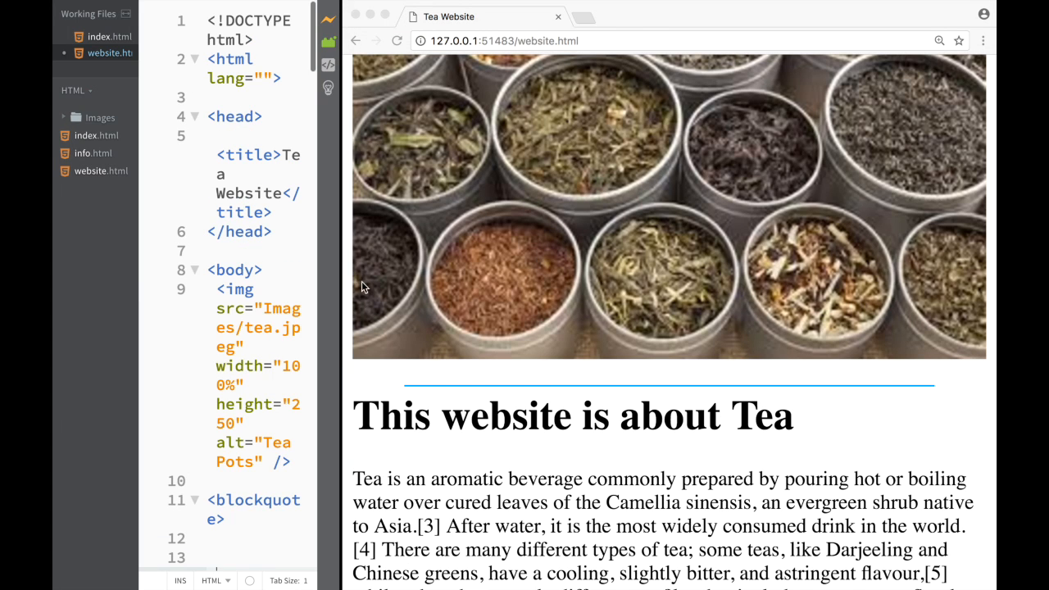
mouse_move(393, 139)
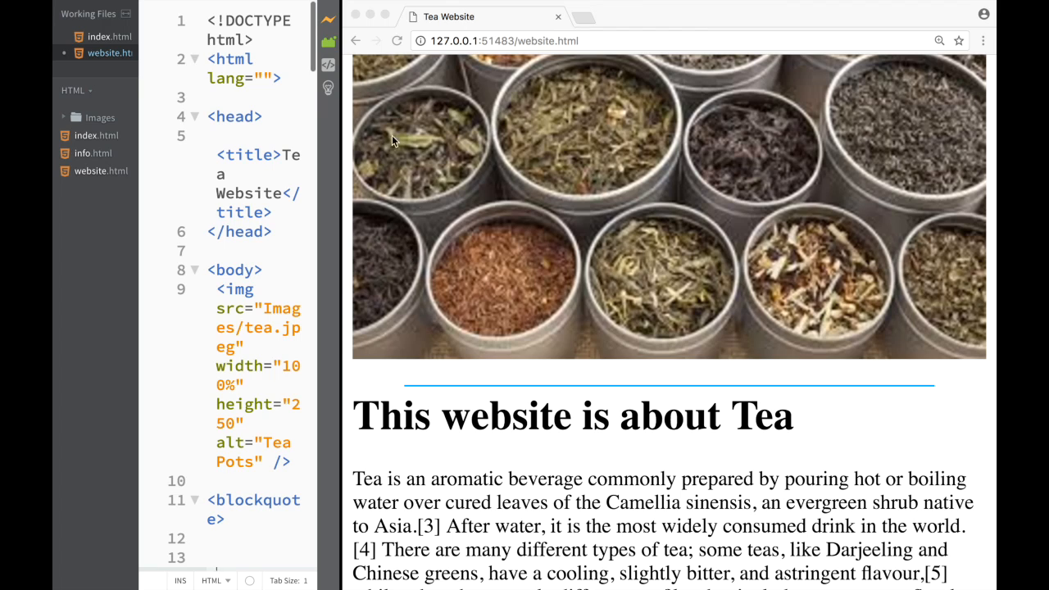
mouse_move(528, 309)
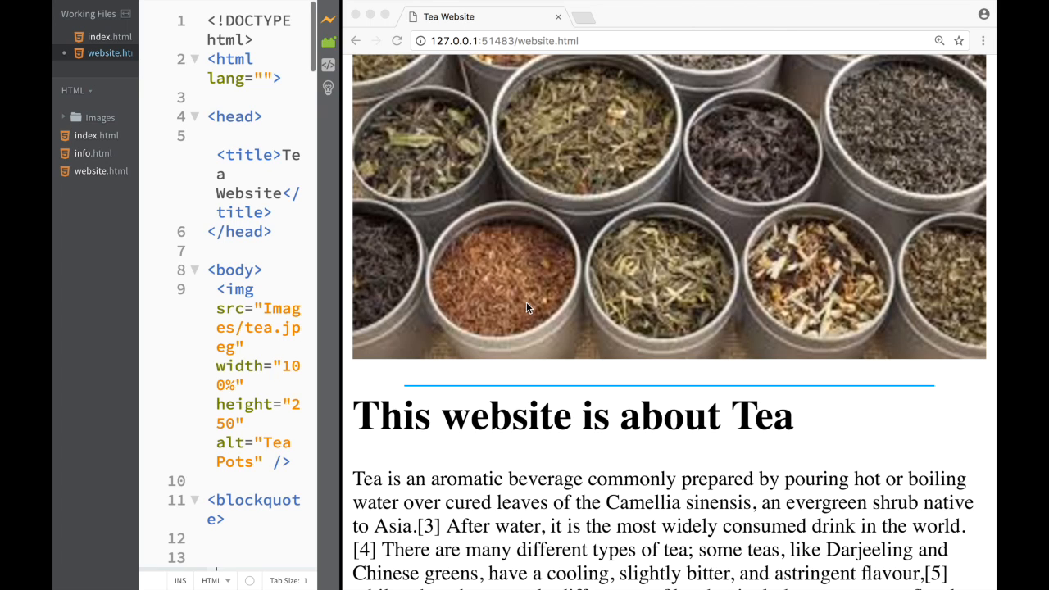
mouse_move(341, 297)
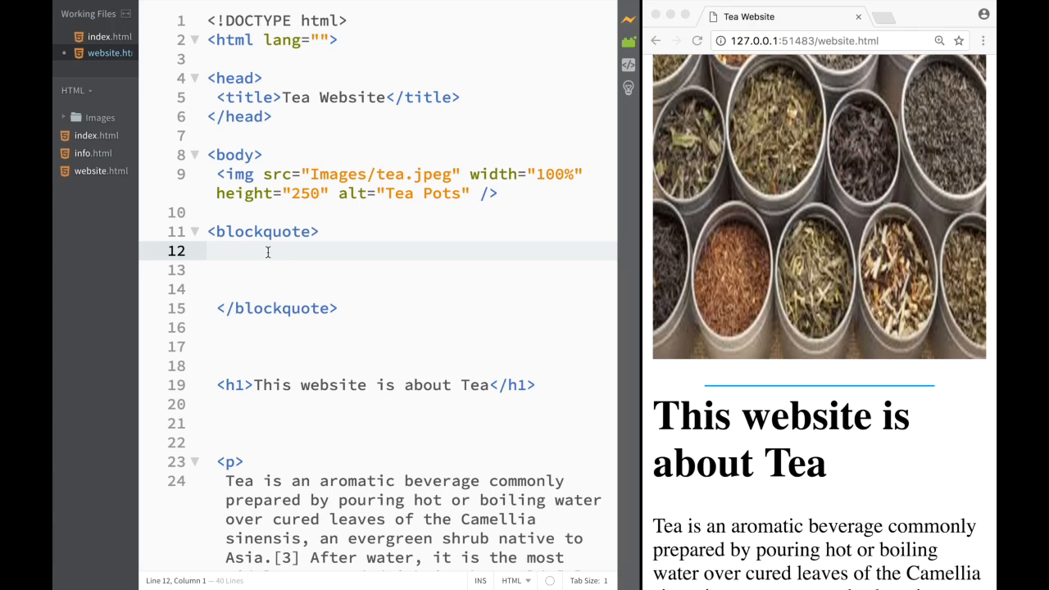
mouse_move(280, 259)
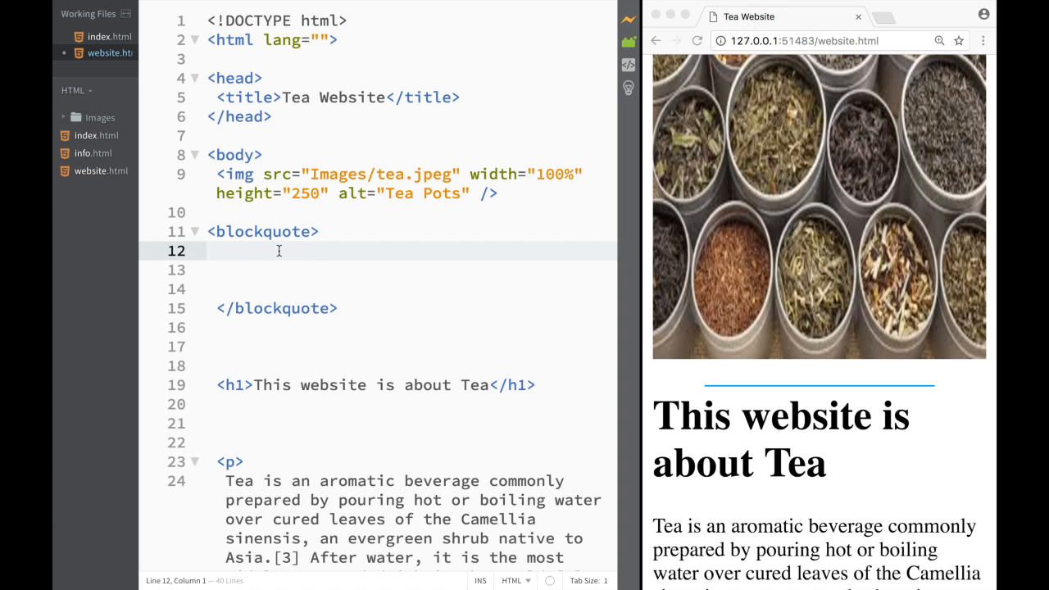
right_click(279, 251)
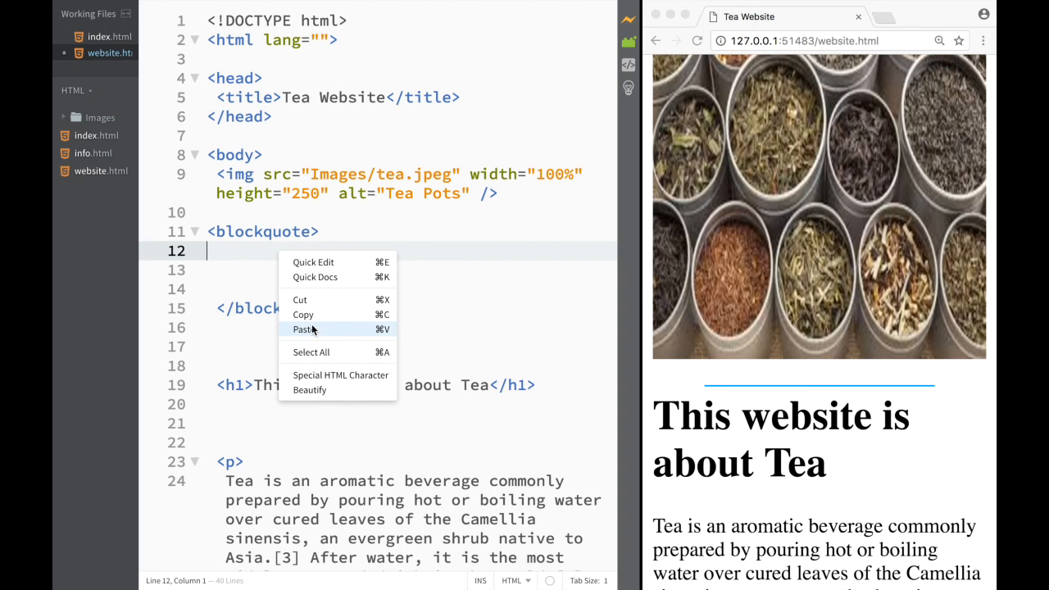
left_click(305, 328)
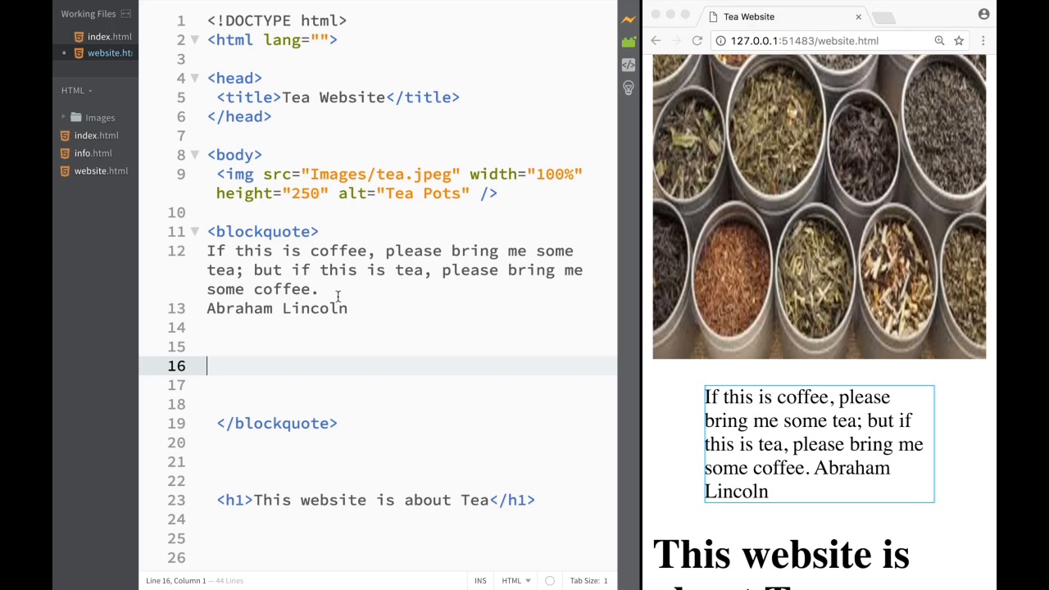
mouse_move(262, 288)
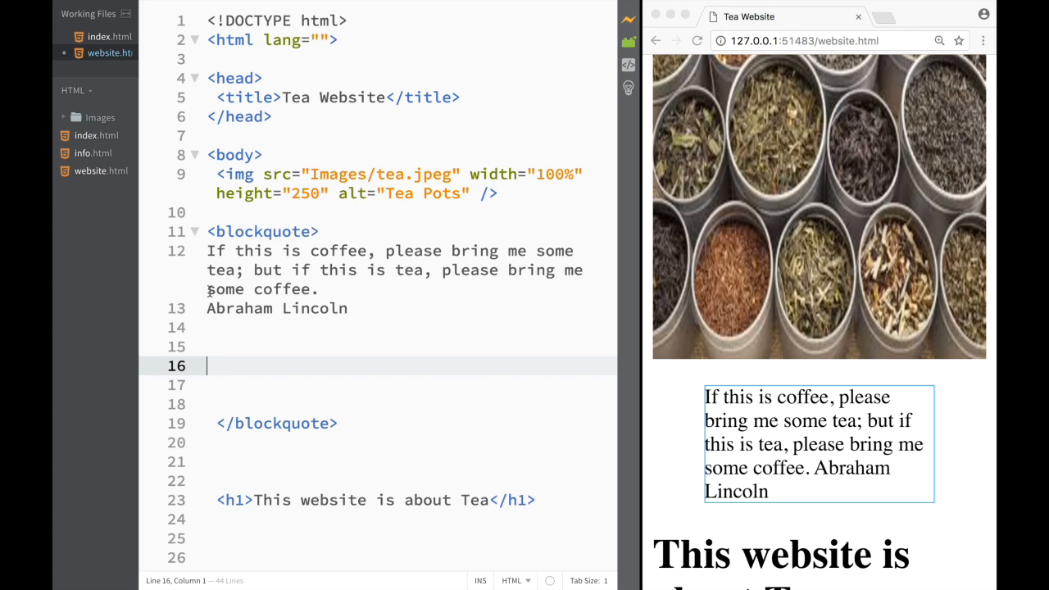
Cut 'Abraham Lincoln' out of line 13 to reuse as the attribution.
left_click(210, 308)
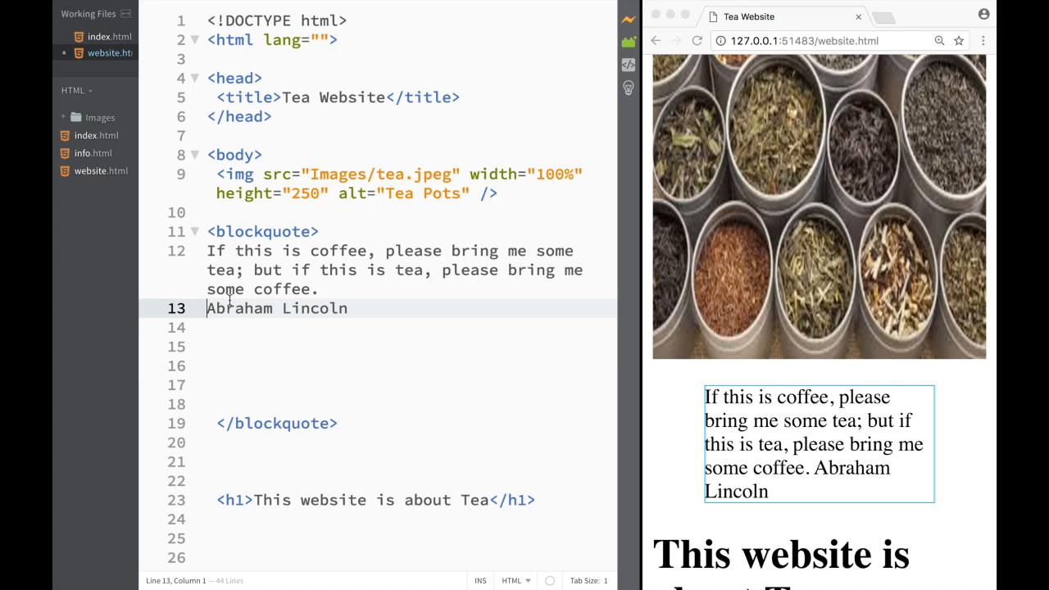
left_click_drag(207, 308, 348, 308)
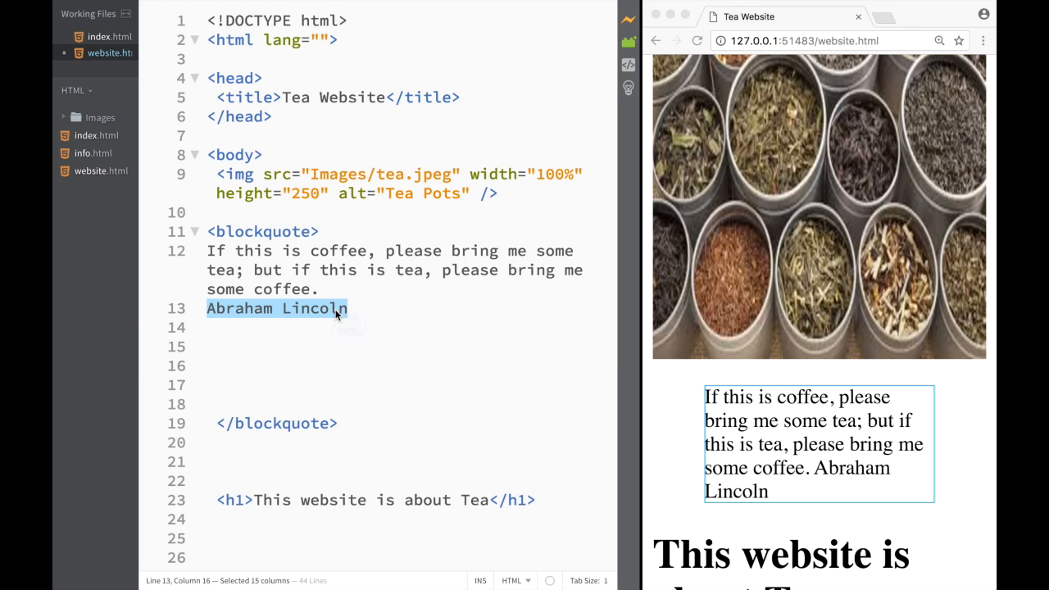
key("Delete")
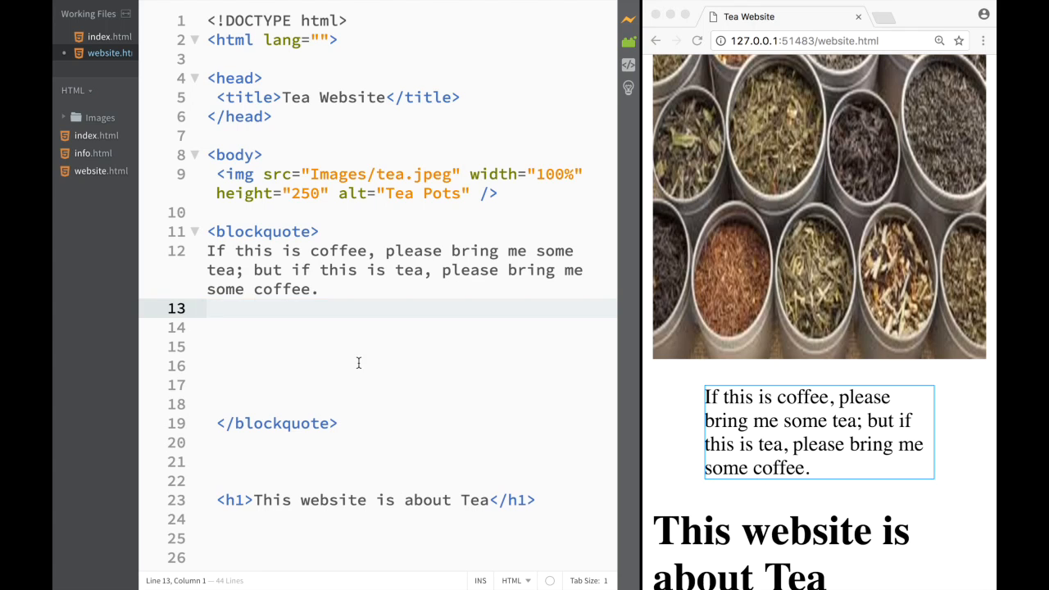
Add 'Abraham Lincoln' under the quote as an emphasized <p><em> paragraph.
type("<p></p>")
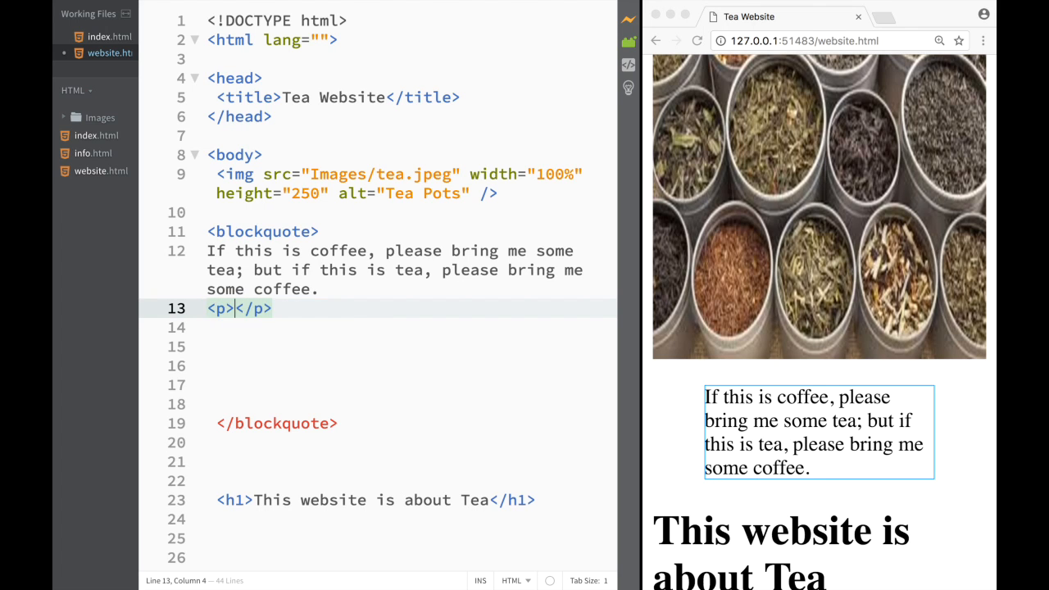
type("<em></em")
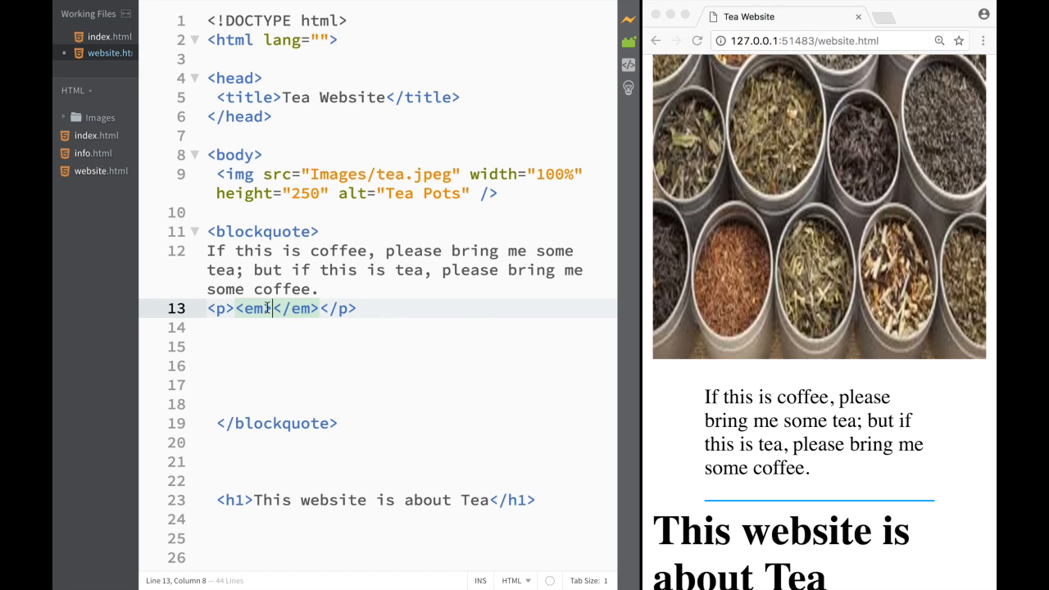
right_click(262, 308)
type("Abraham Lincoln")
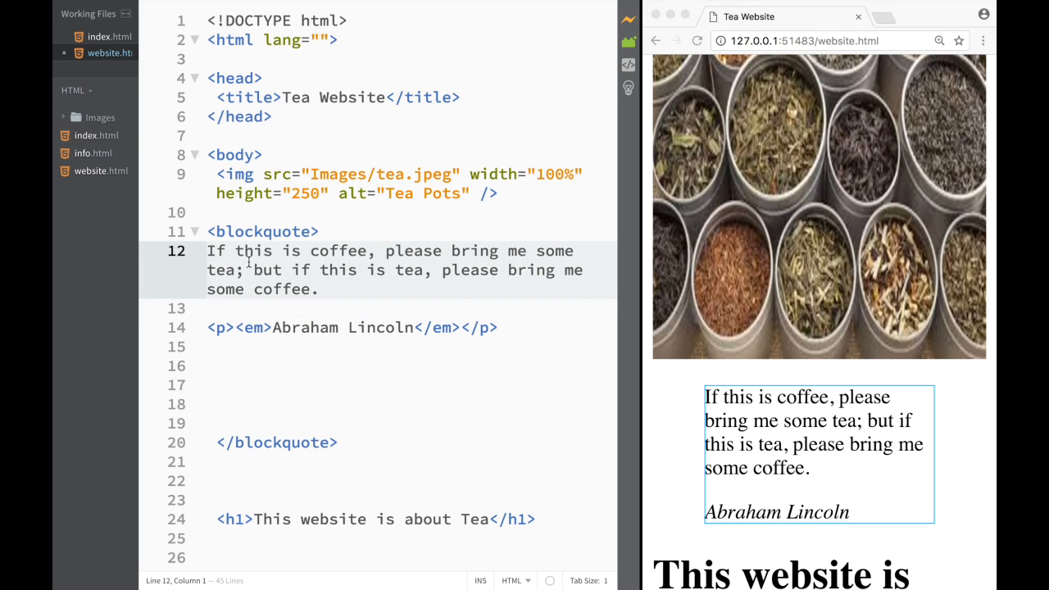
Wrap the whole quote sentence in <strong> tags so it renders bold.
type("<strong></strong>")
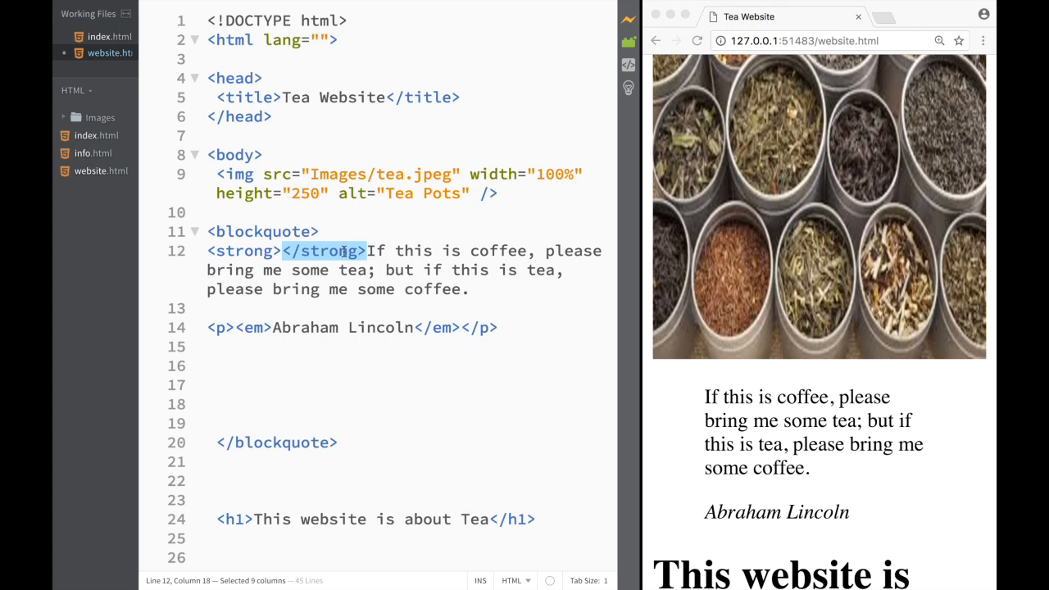
right_click(337, 251)
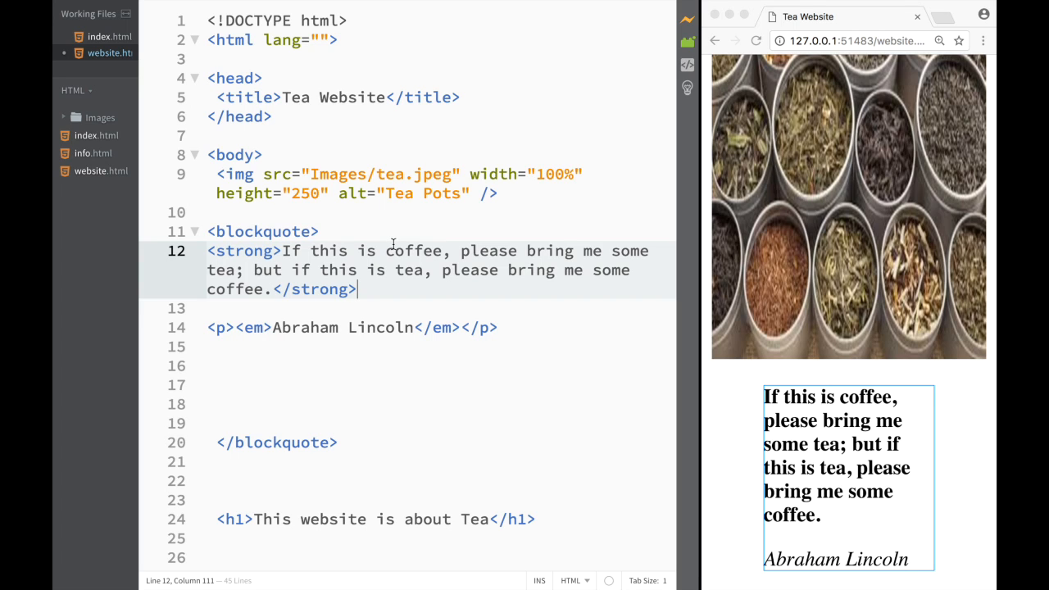
mouse_move(500, 250)
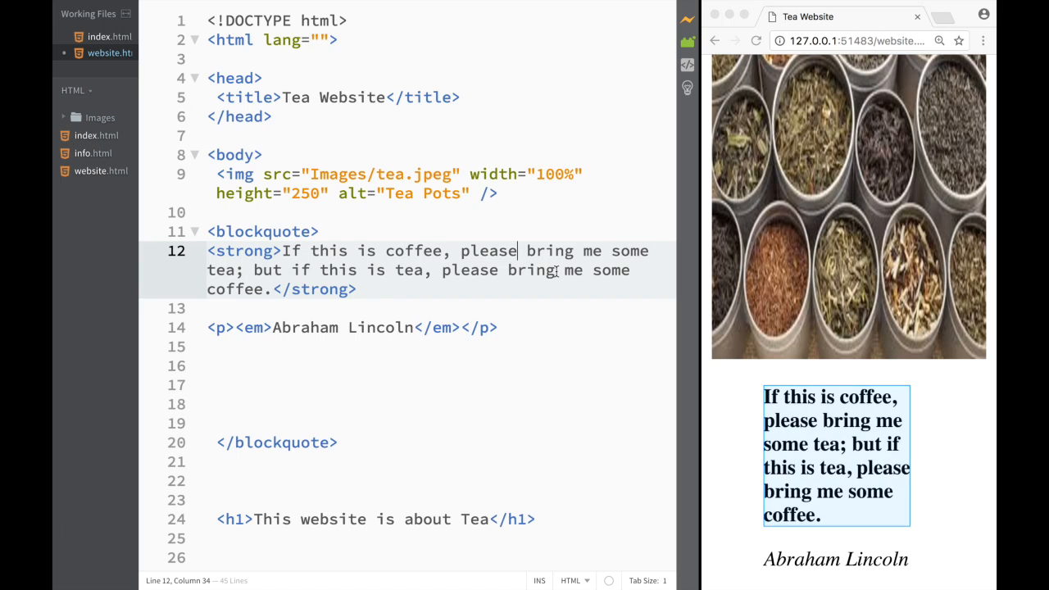
Wrap the word 'bring' in <sup> tags so it shows as superscript.
type("<sp")
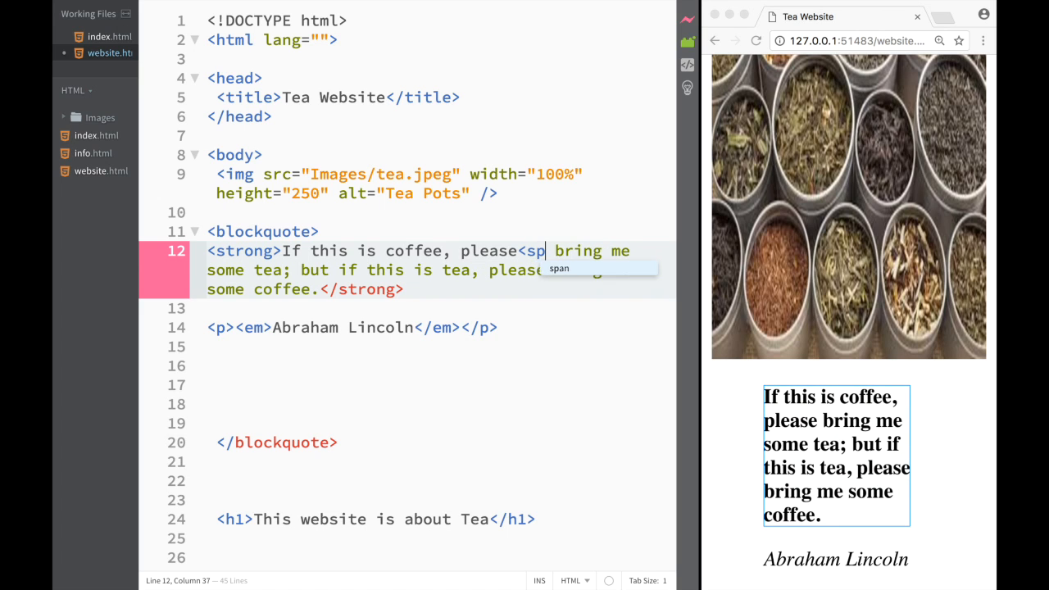
type("up></sup>")
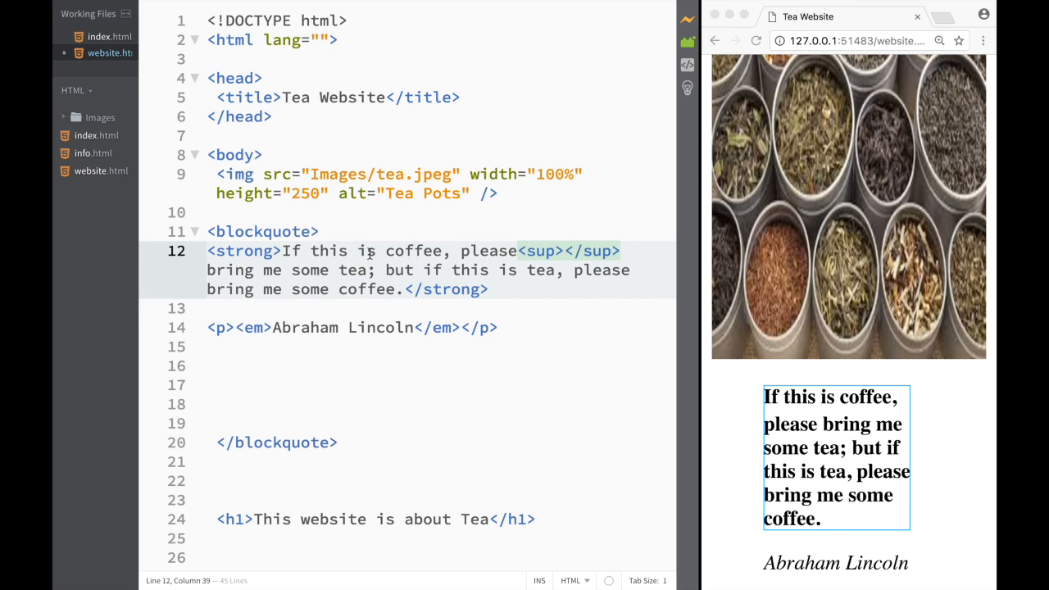
mouse_move(210, 276)
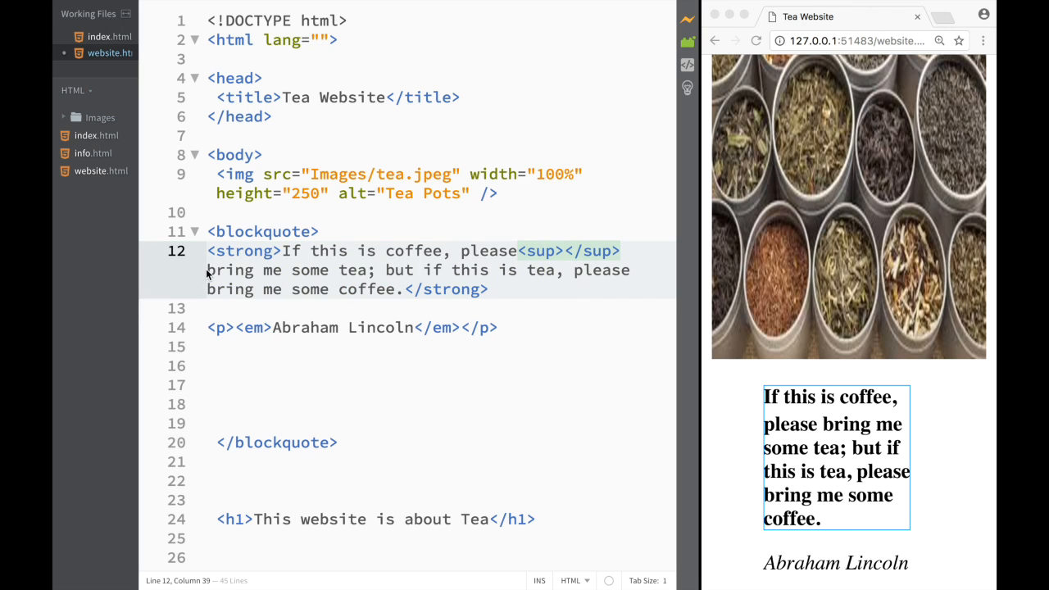
right_click(230, 269)
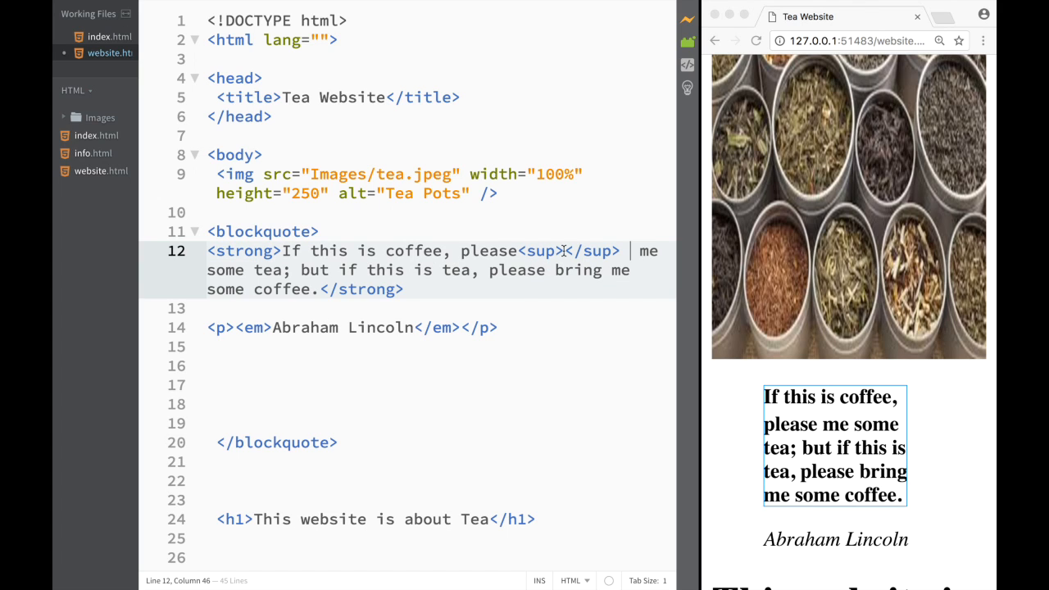
type("bring")
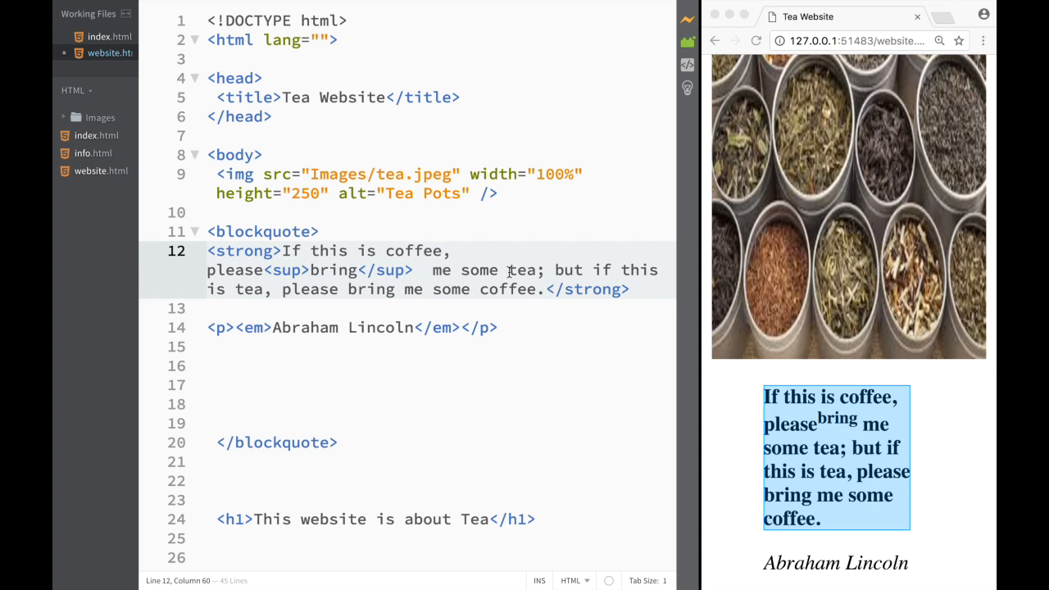
Wrap the word 'tea' in <sub> tags so it shows as subscript.
type("sub></sub>")
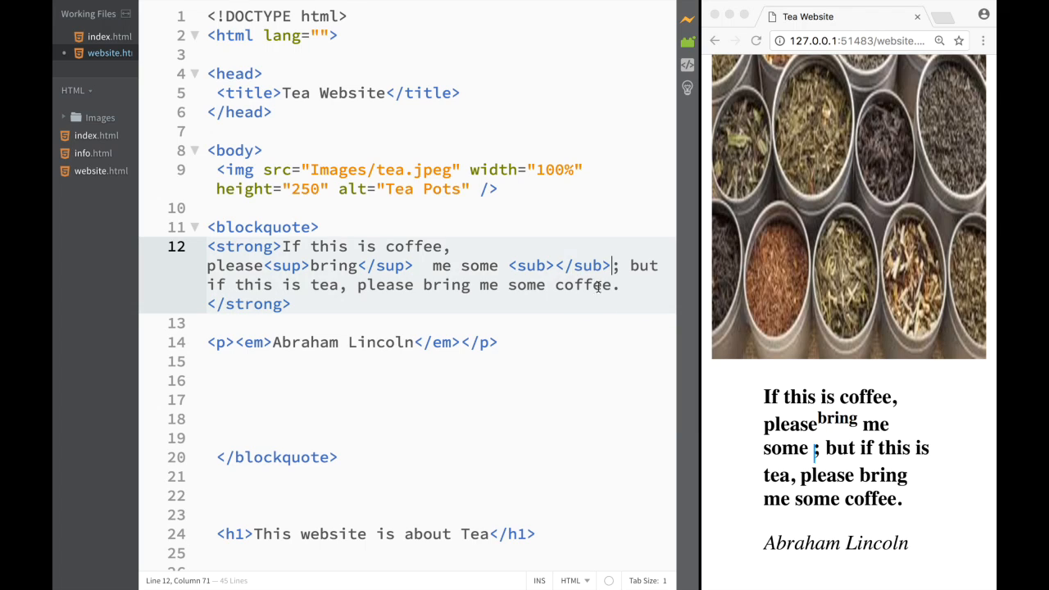
right_click(574, 265)
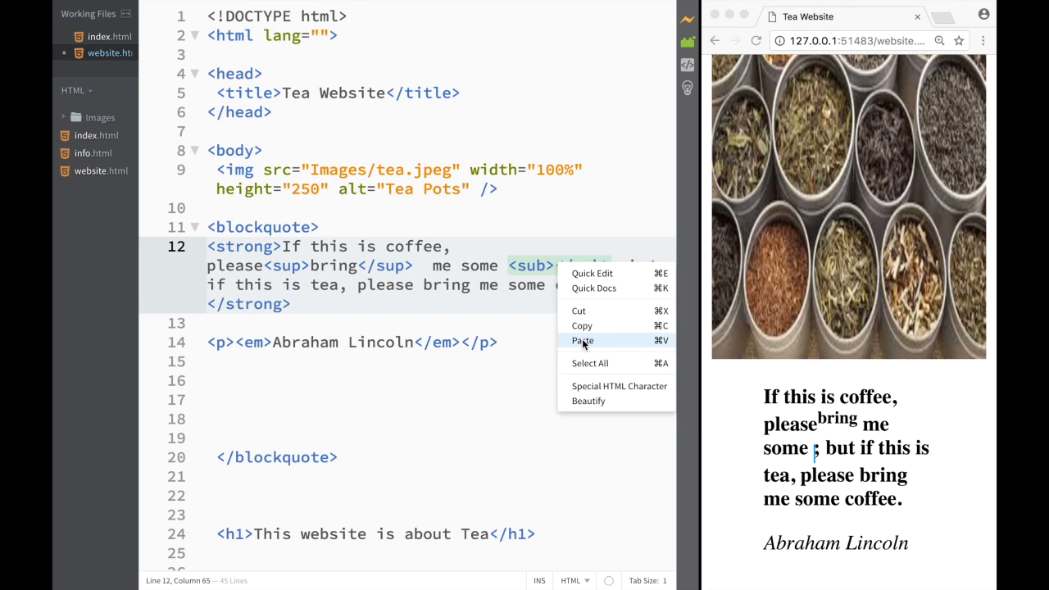
left_click(584, 339)
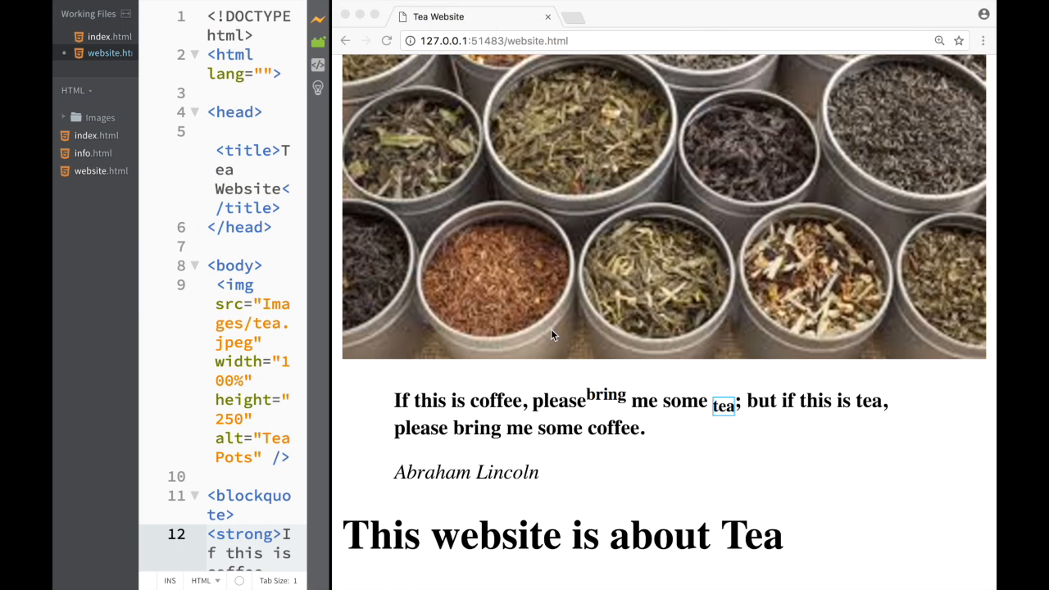
Scroll the live preview to show the formatted quote above the heading.
scroll("down", 3)
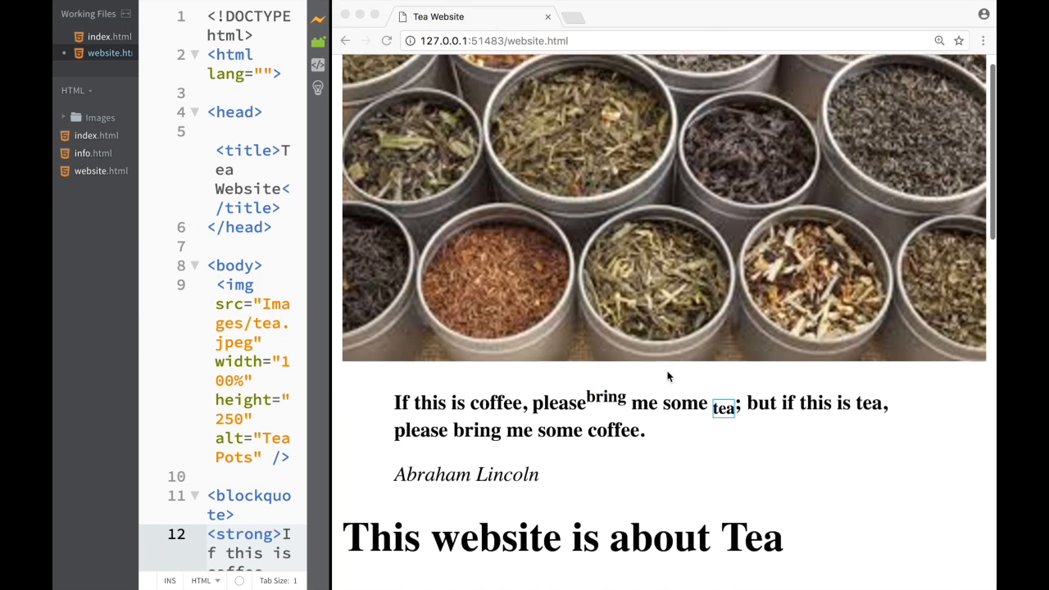
scroll("down", 3)
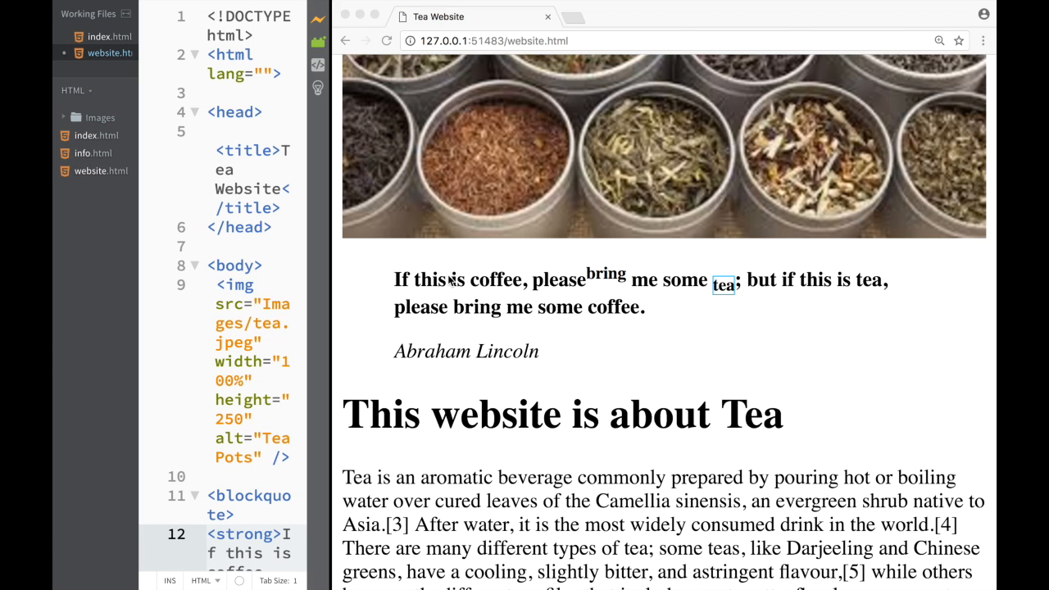
mouse_move(419, 272)
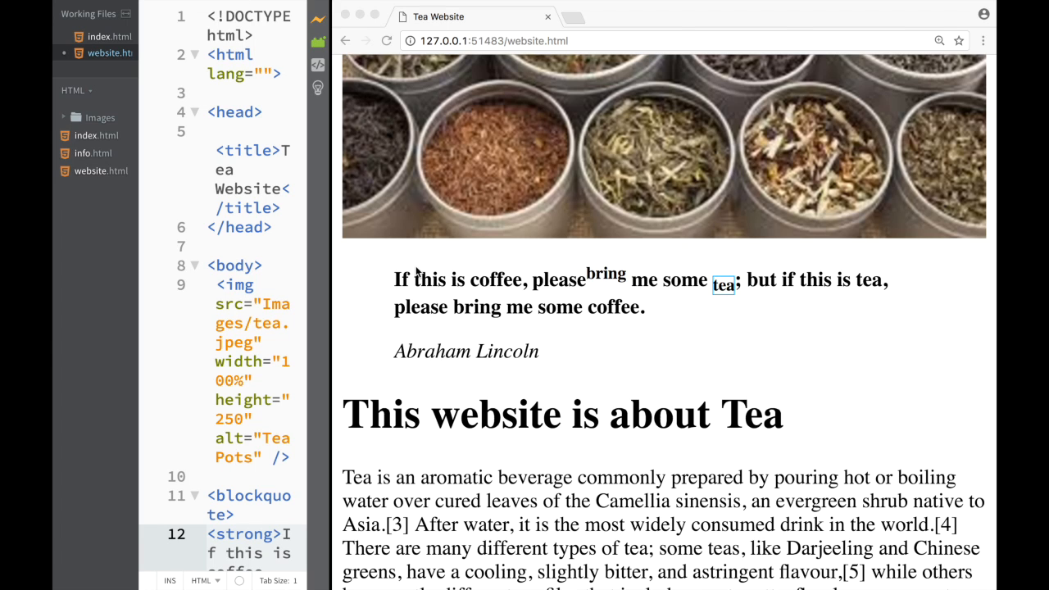